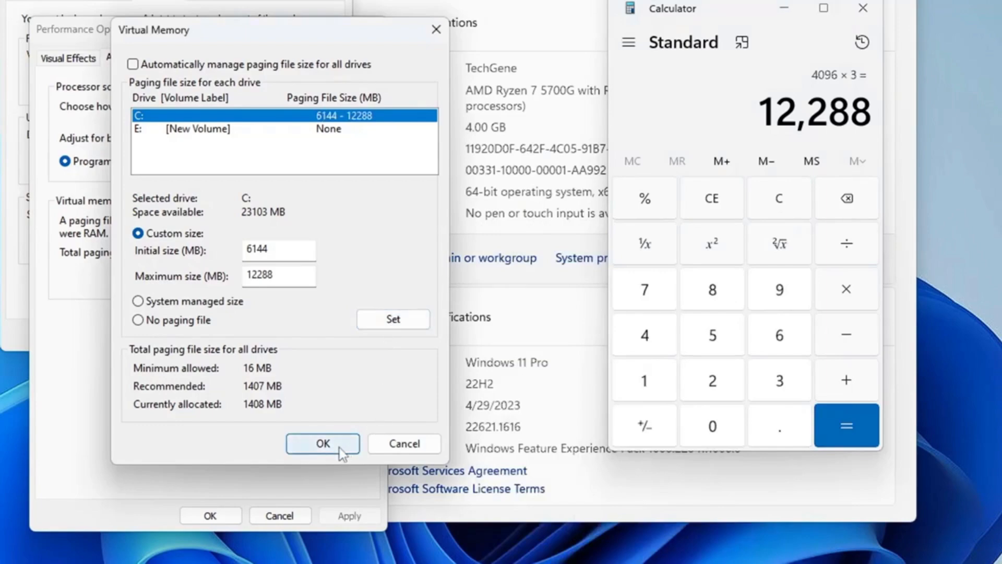
Confirm the custom 6144–12288 MB paging file for C: and let Windows restart.
{"action": "left_click", "coordinate": [323, 444]}
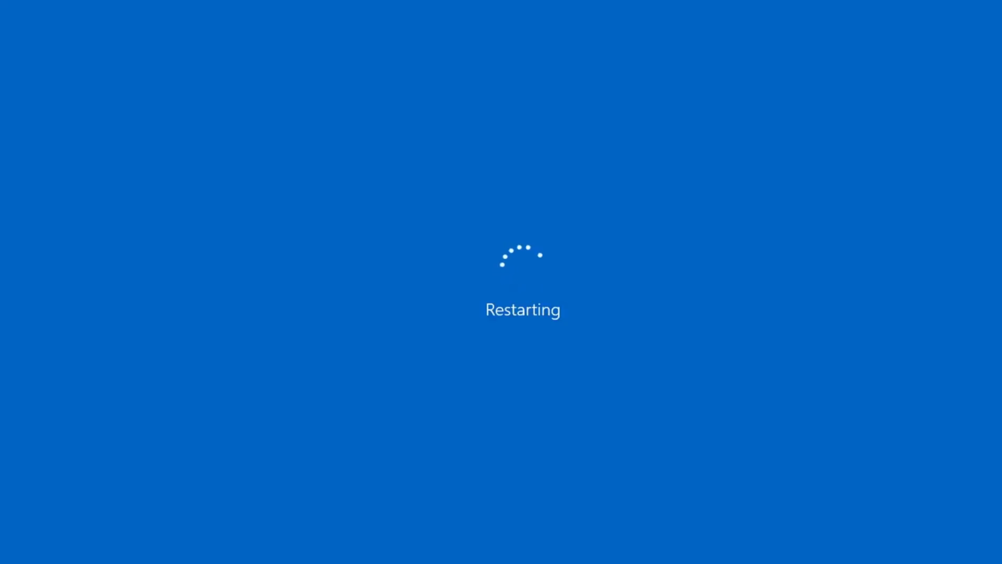